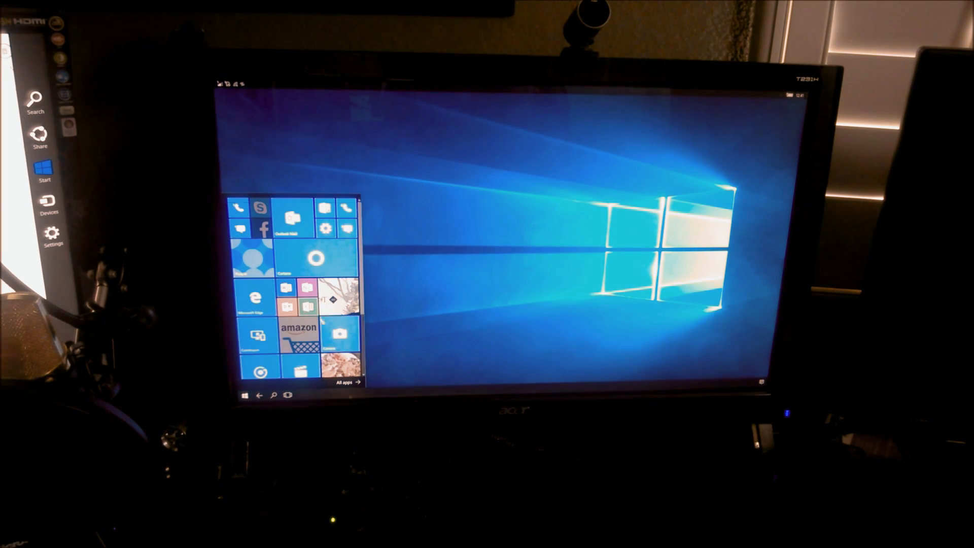
Scroll down the Start tiles to reach an app that isn't Continuum-compatible.
{"action": "scroll", "scroll_direction": "down", "scroll_amount": 3}
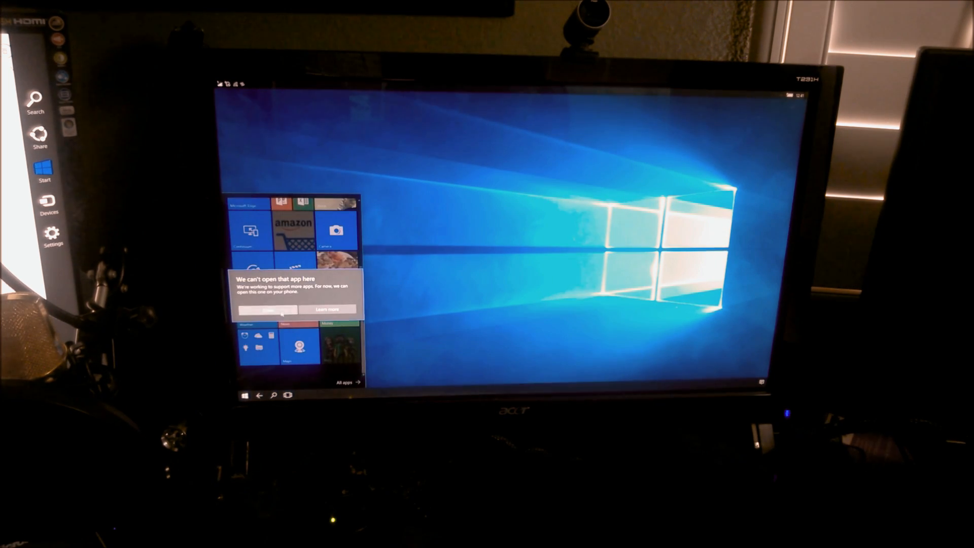
Dismiss the 'We can't open that app here' notice and return Start to the top of its tiles.
{"action": "left_click", "coordinate": [267, 310]}
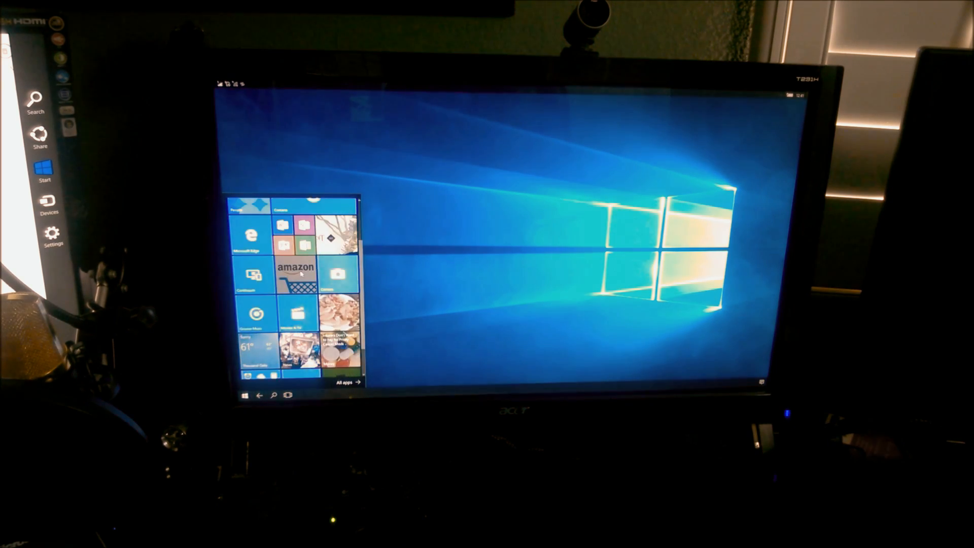
{"action": "scroll", "scroll_direction": "up", "scroll_amount": 3}
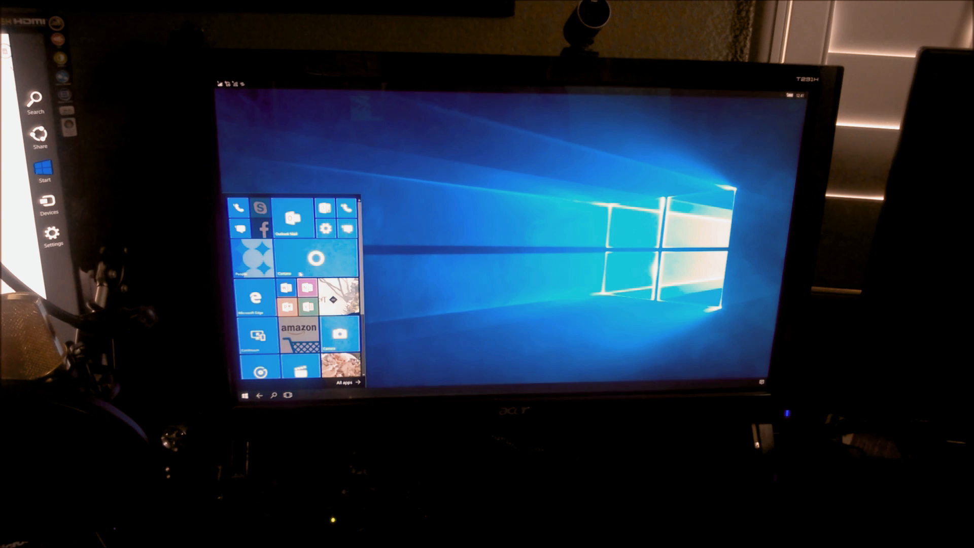